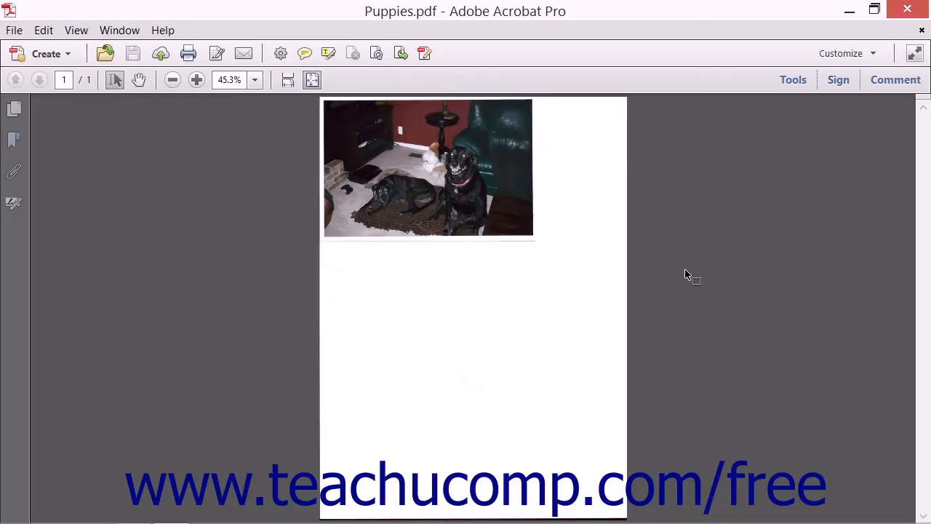
mouse_move(673, 260)
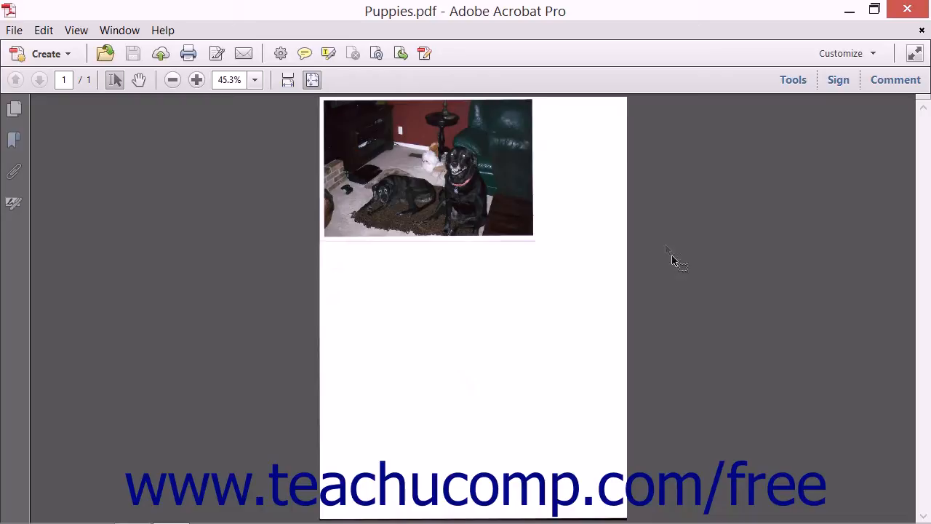
mouse_move(281, 116)
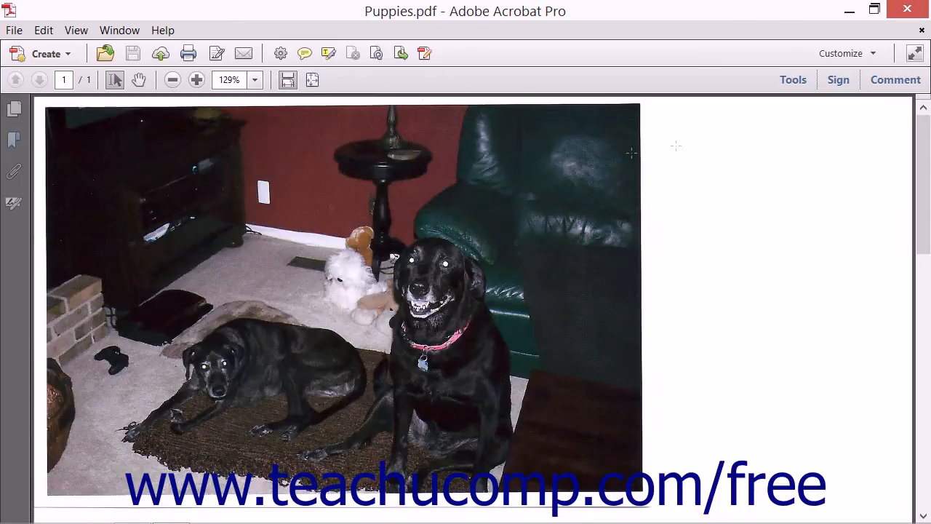
Choose the Crop tool from the Pages tools panel.
click(793, 80)
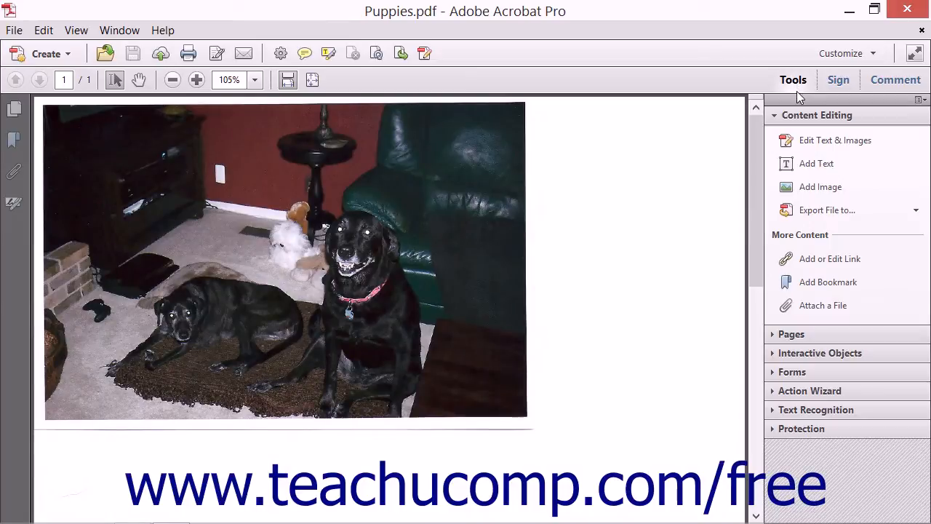
click(792, 334)
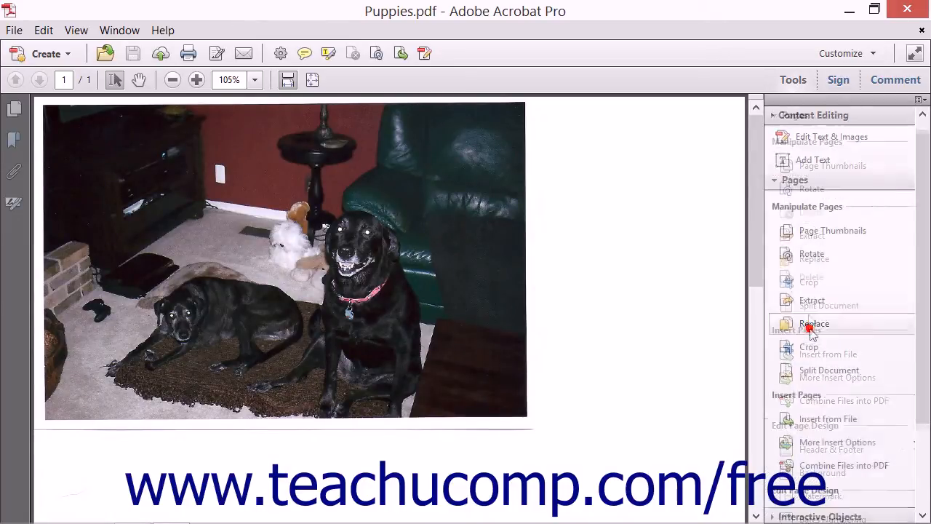
click(807, 282)
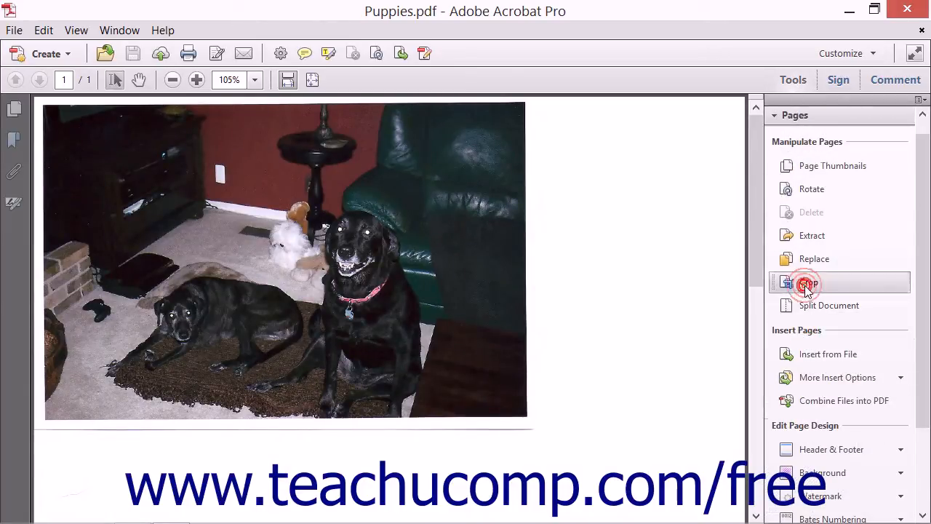
Activate the Crop tool to mark a crop area around the dog photo.
click(808, 282)
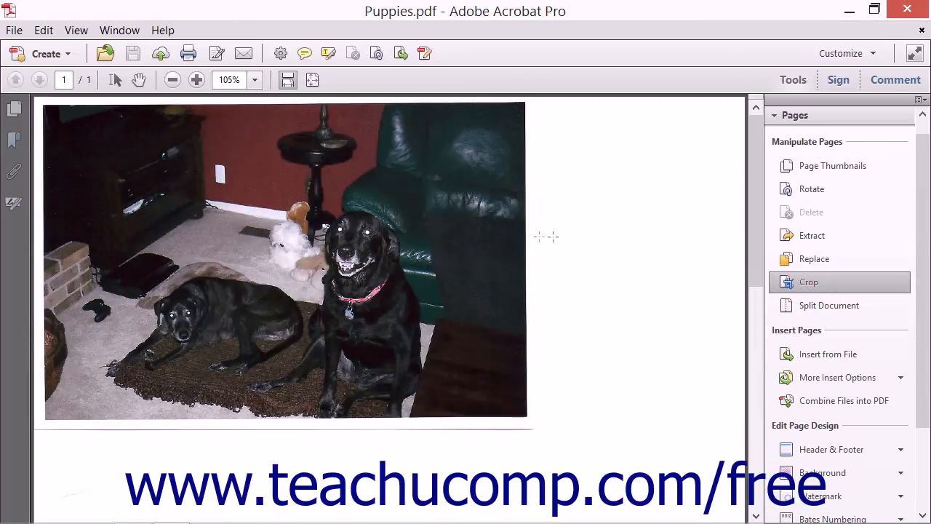
mouse_move(513, 231)
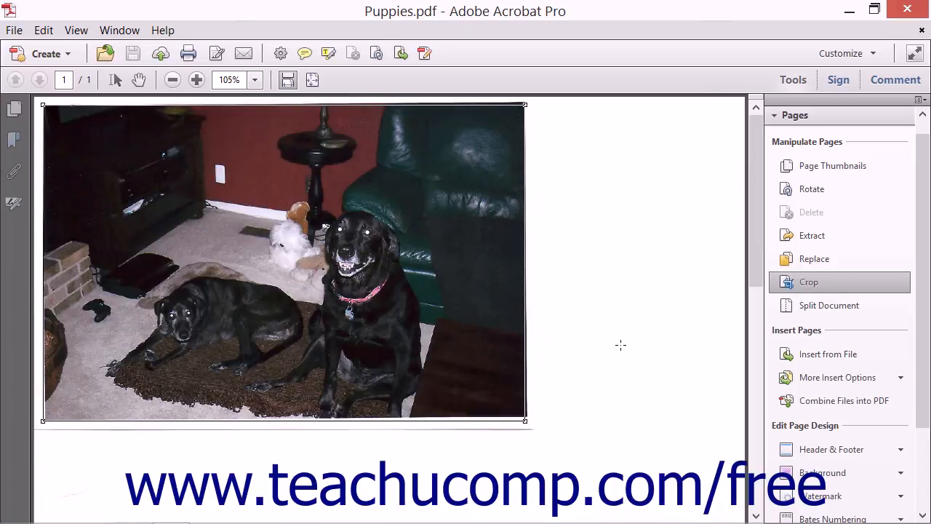
mouse_move(411, 172)
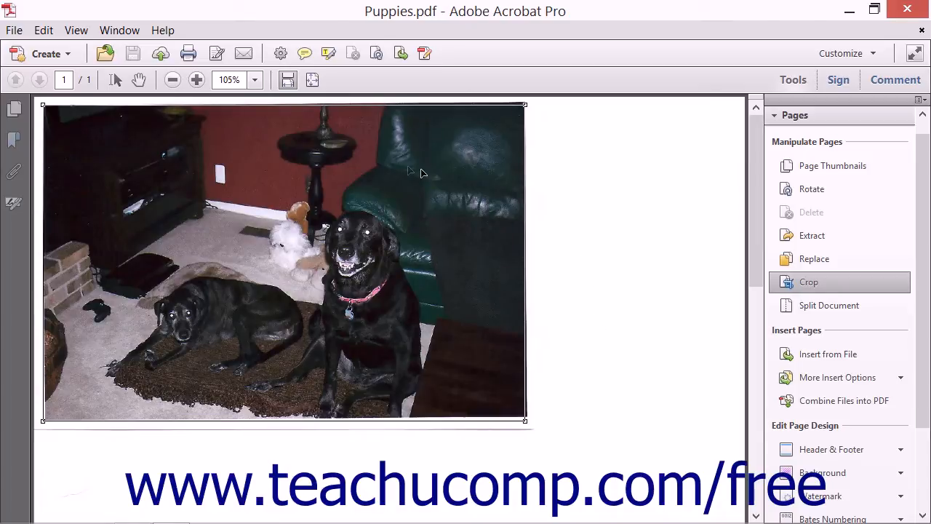
mouse_move(538, 109)
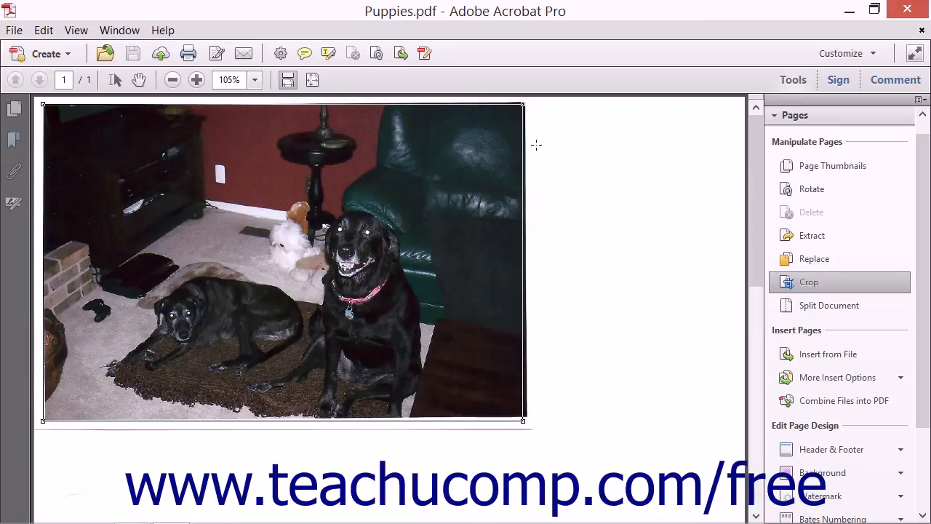
mouse_move(325, 217)
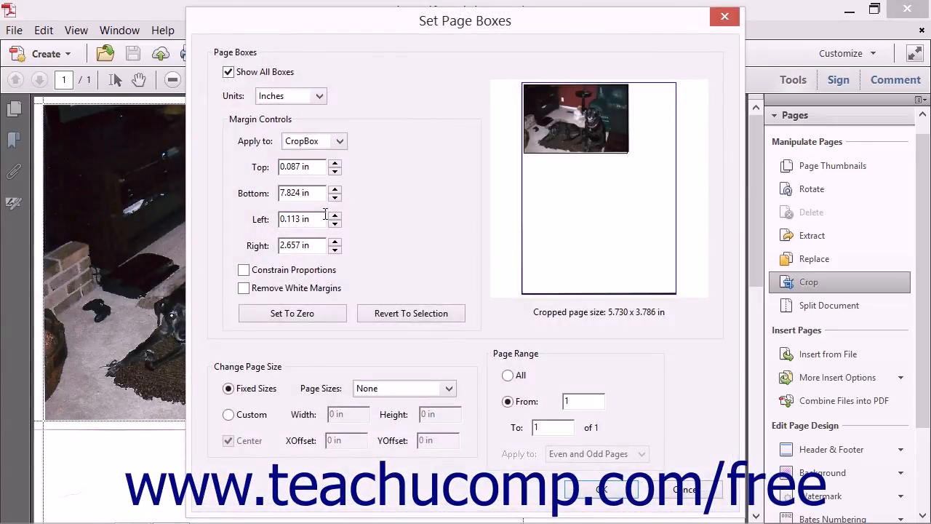
mouse_move(571, 167)
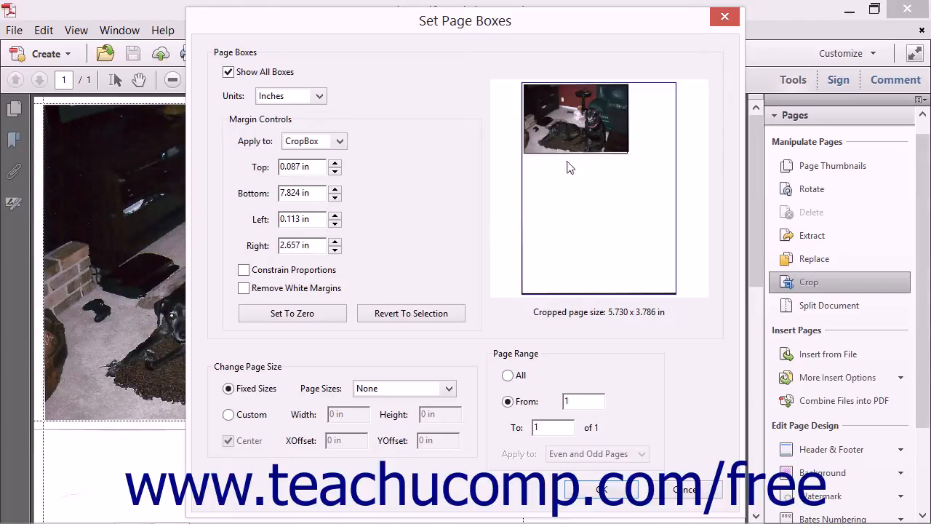
mouse_move(577, 149)
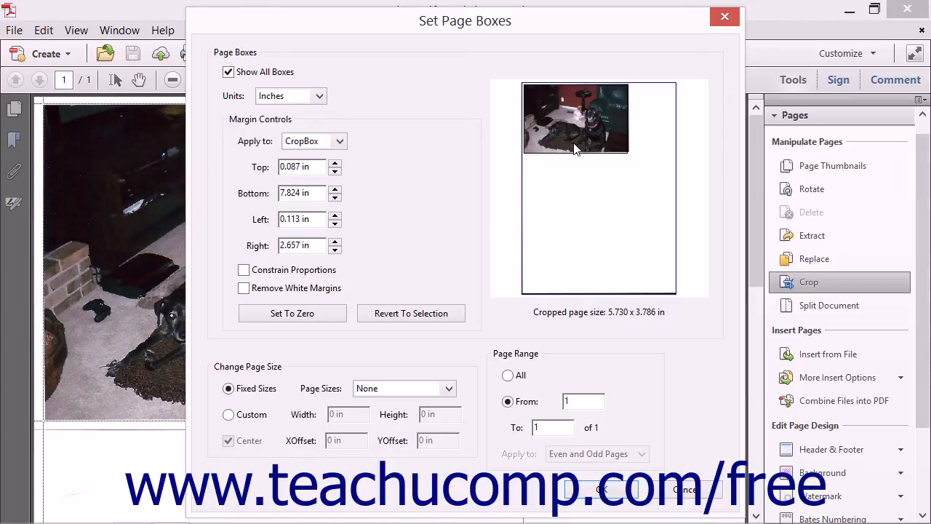
mouse_move(415, 180)
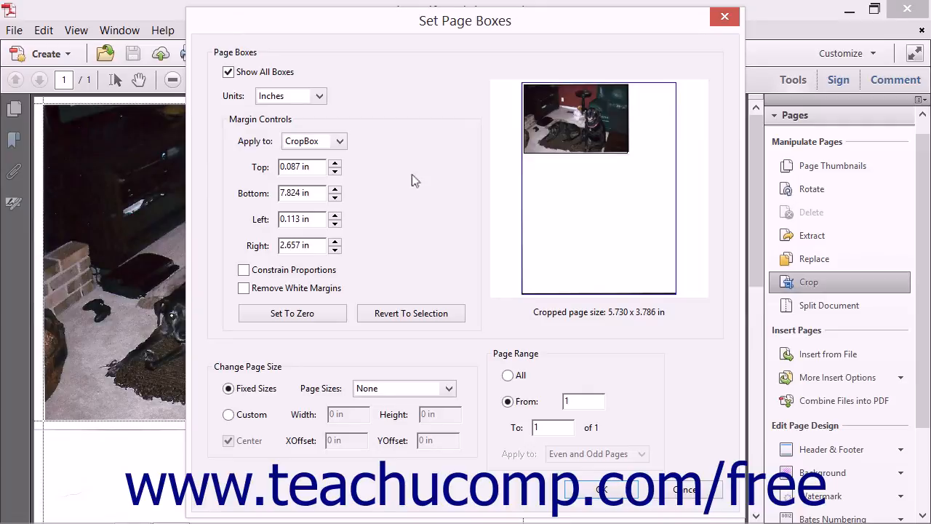
mouse_move(407, 189)
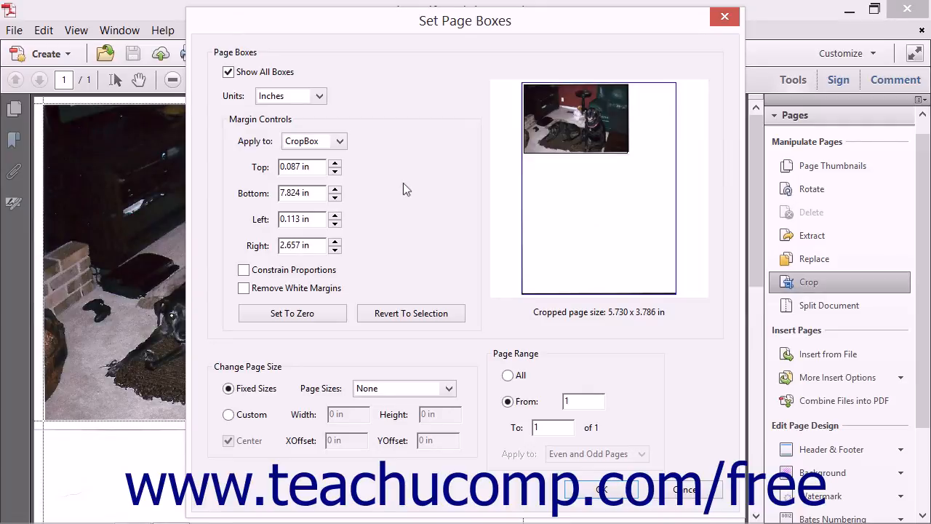
mouse_move(406, 192)
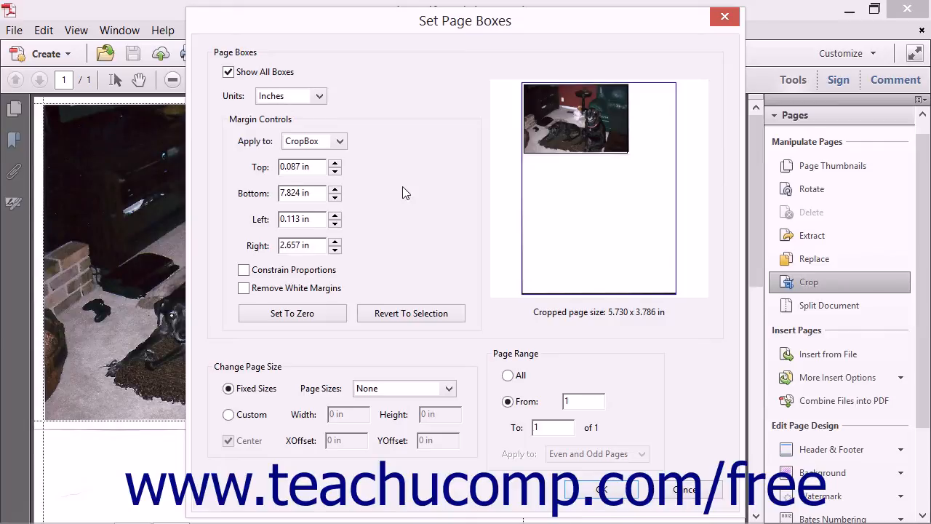
mouse_move(413, 198)
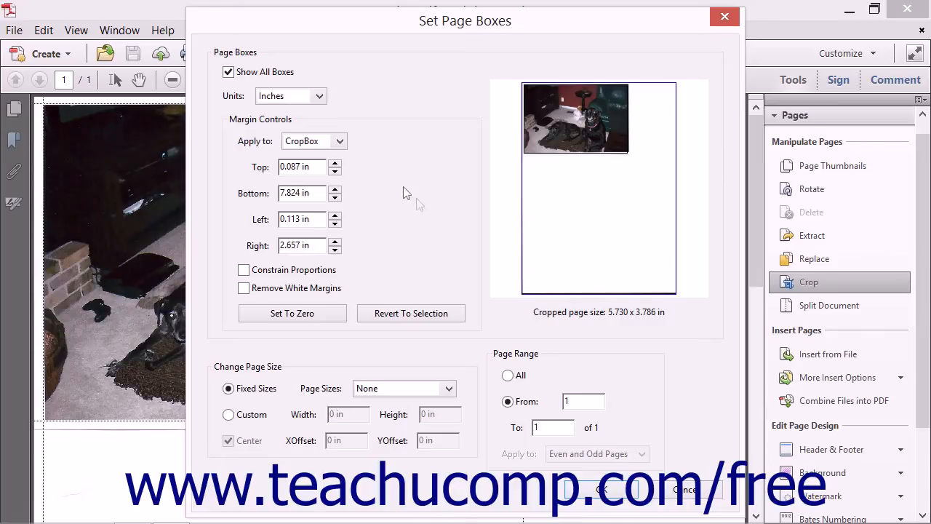
mouse_move(427, 217)
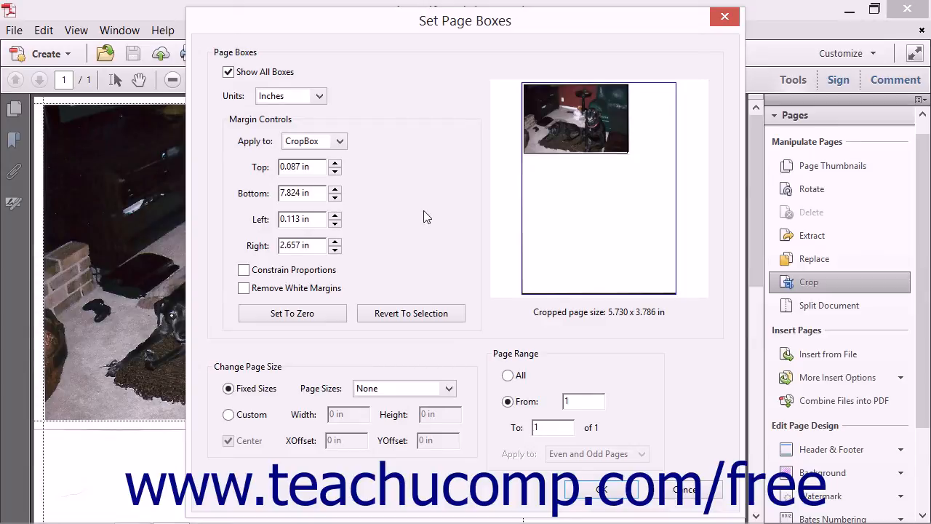
mouse_move(411, 235)
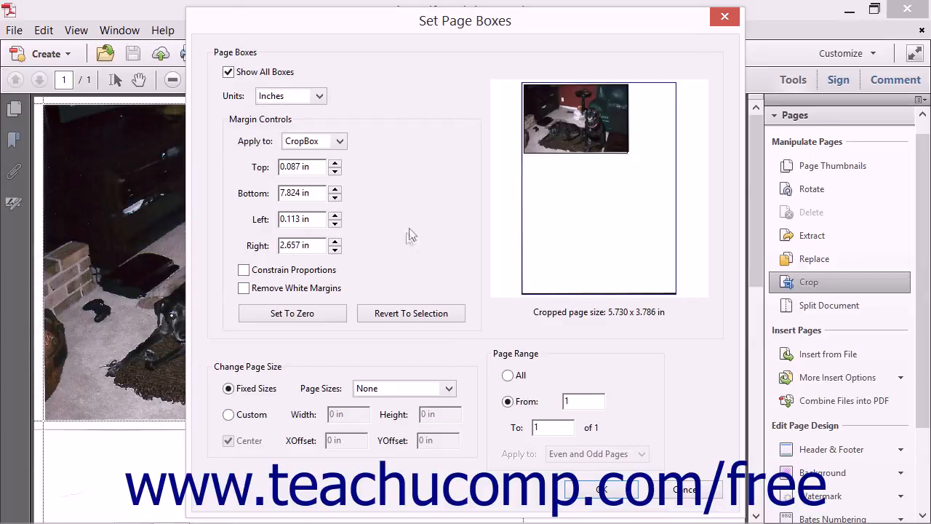
Toggle Constrain Proportions on and off, keeping crop margins 0.087, 7.824, 0.113, 2.657 in.
click(244, 270)
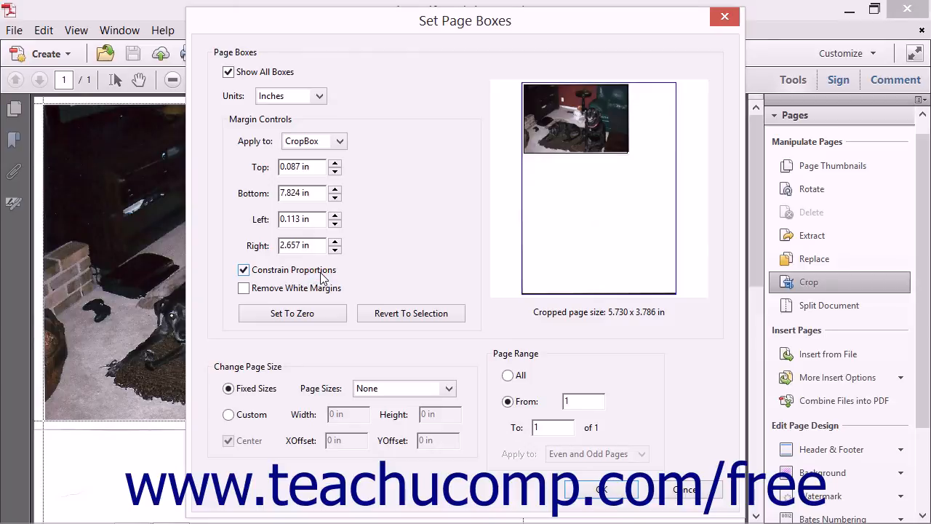
click(244, 287)
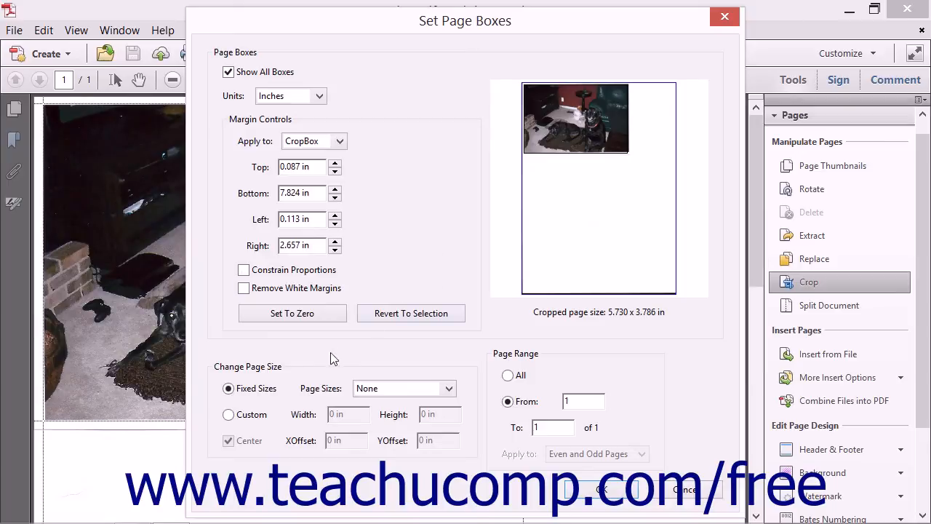
mouse_move(313, 370)
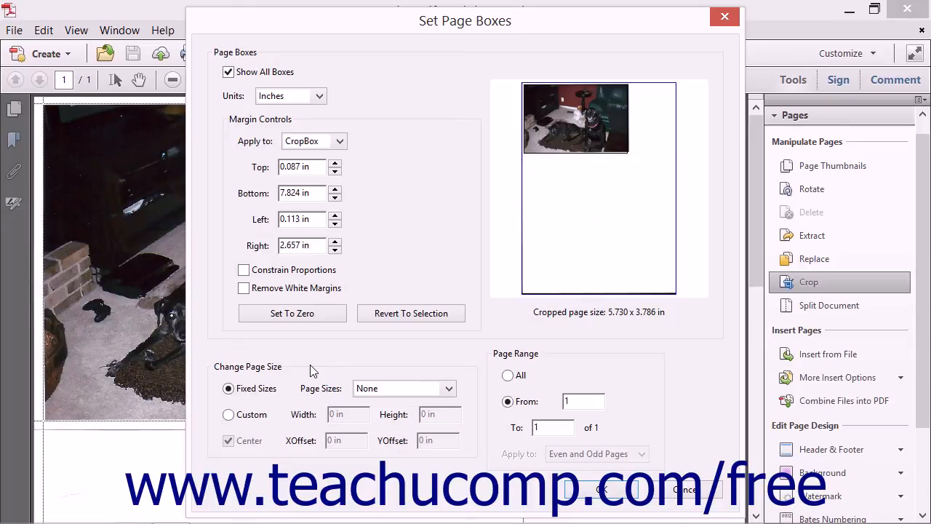
mouse_move(384, 374)
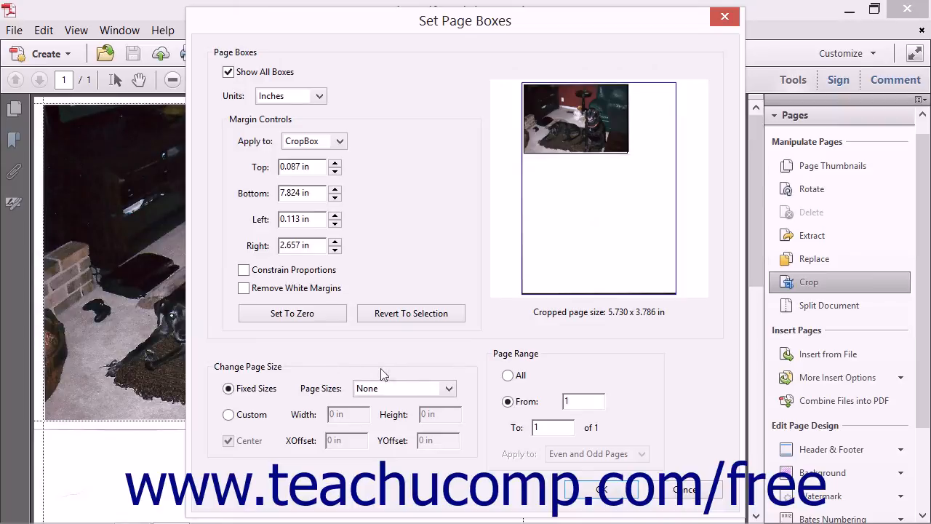
click(447, 388)
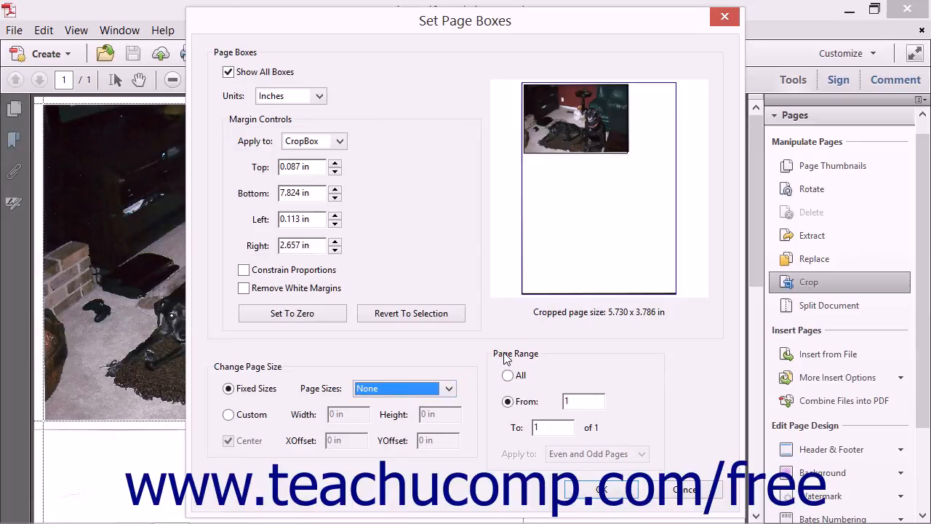
mouse_move(508, 368)
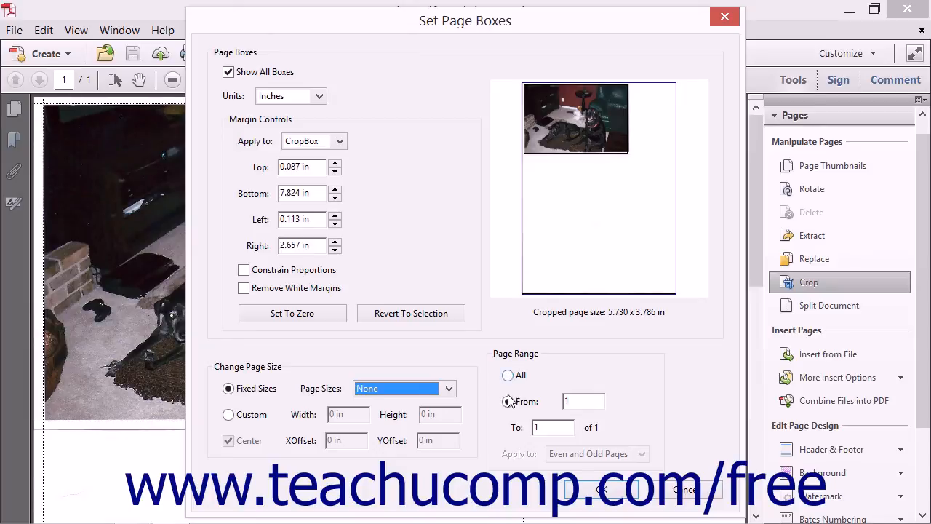
click(508, 401)
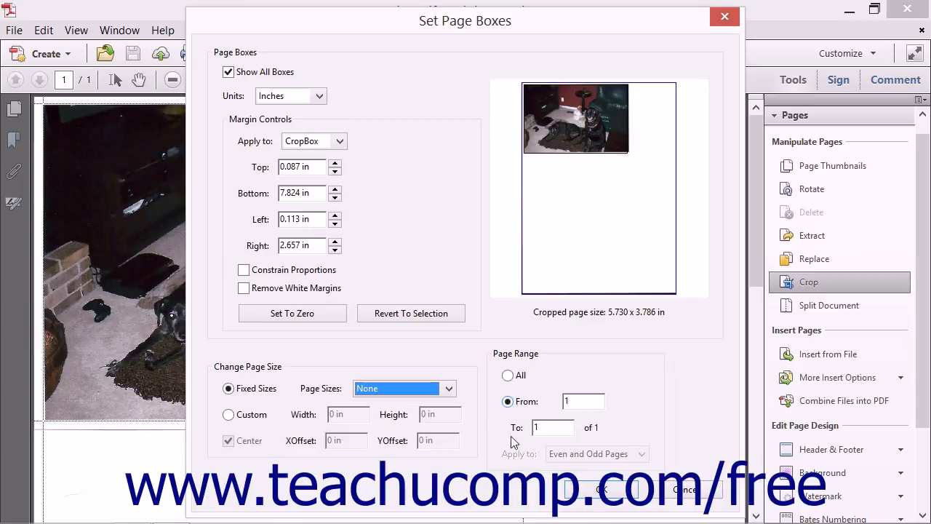
mouse_move(590, 495)
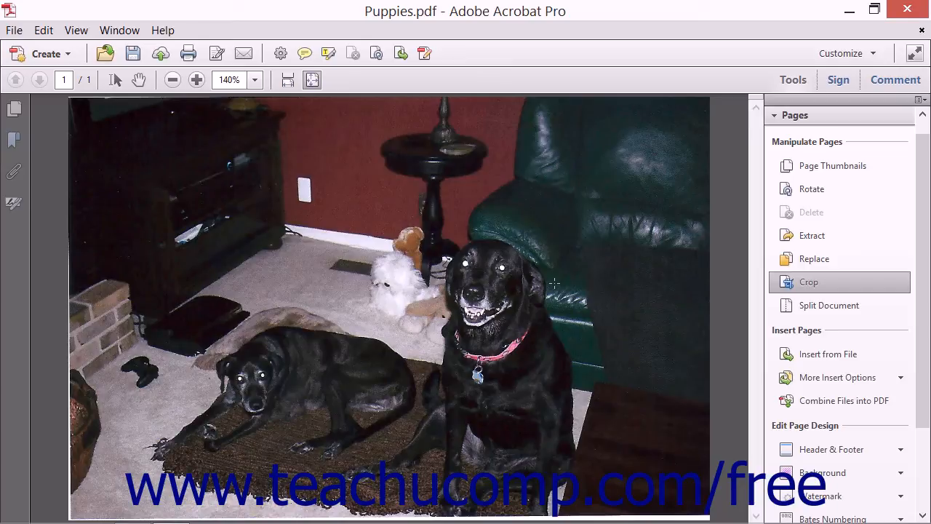
mouse_move(740, 257)
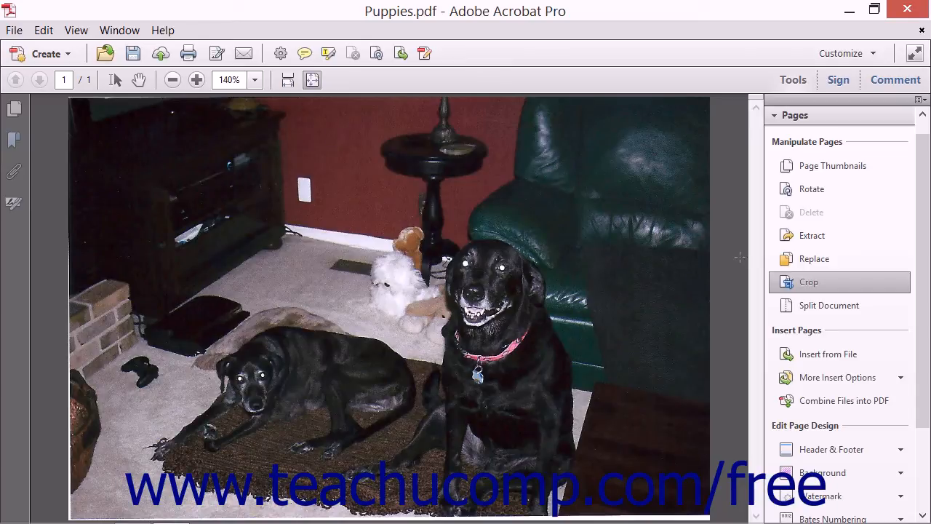